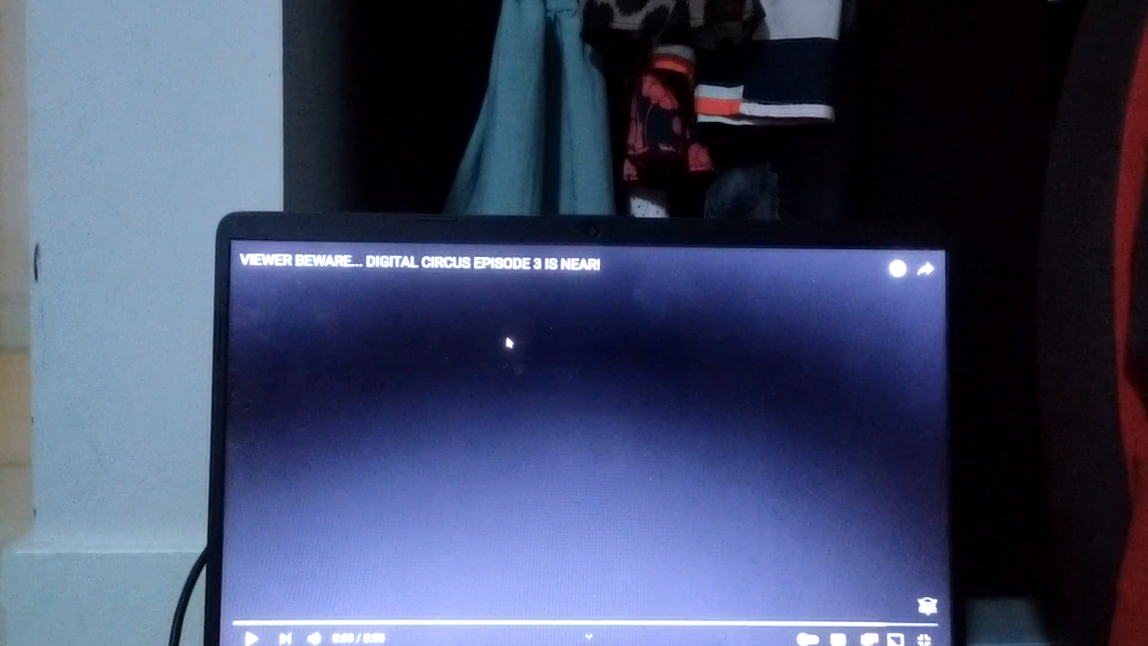
- Play the Digital Circus Episode 3 teaser up to the jester and screaming tall figure at about 0:31
left_click(252, 637)
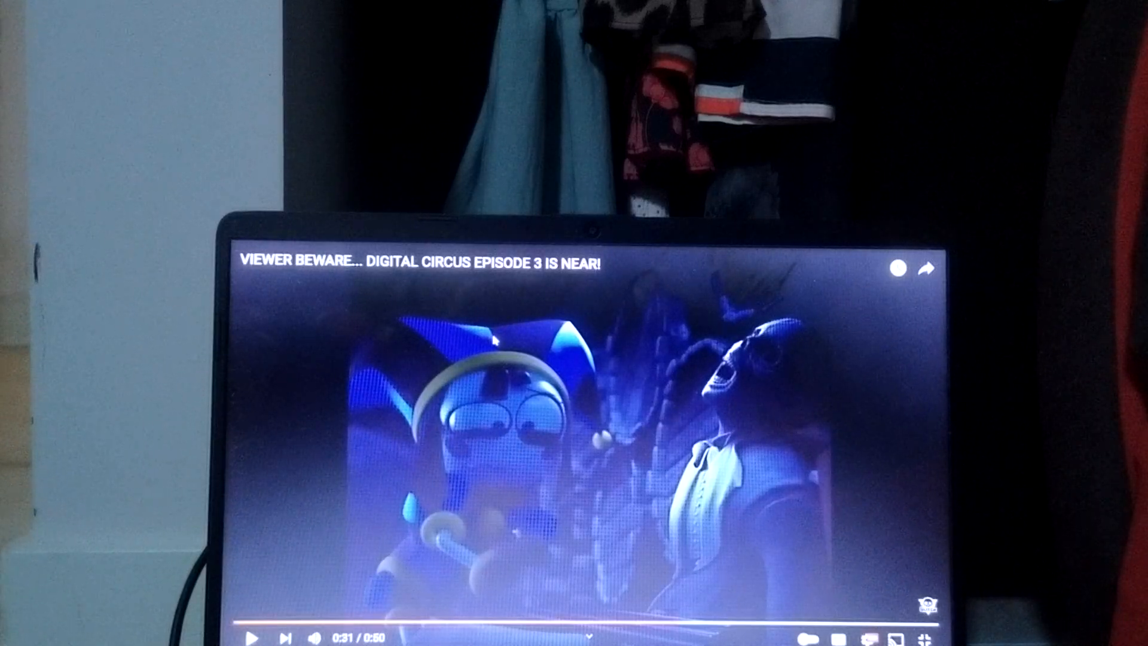
- Resume the teaser through to its closing 'Coming October 4th' card and keep it playing
left_click(252, 635)
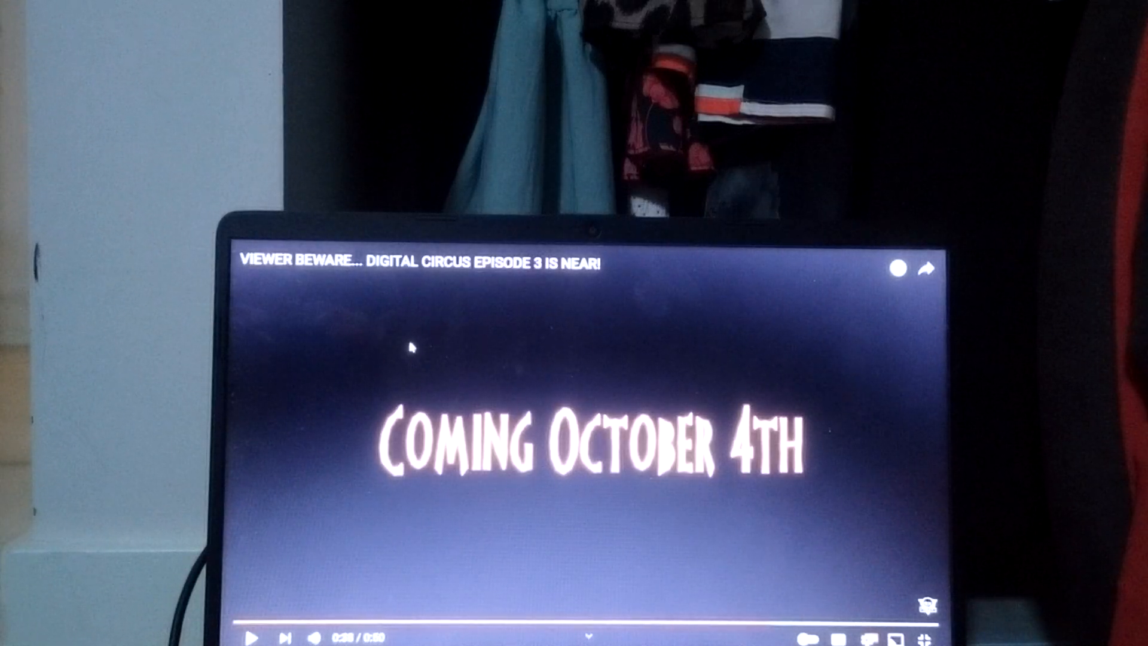
left_click(250, 633)
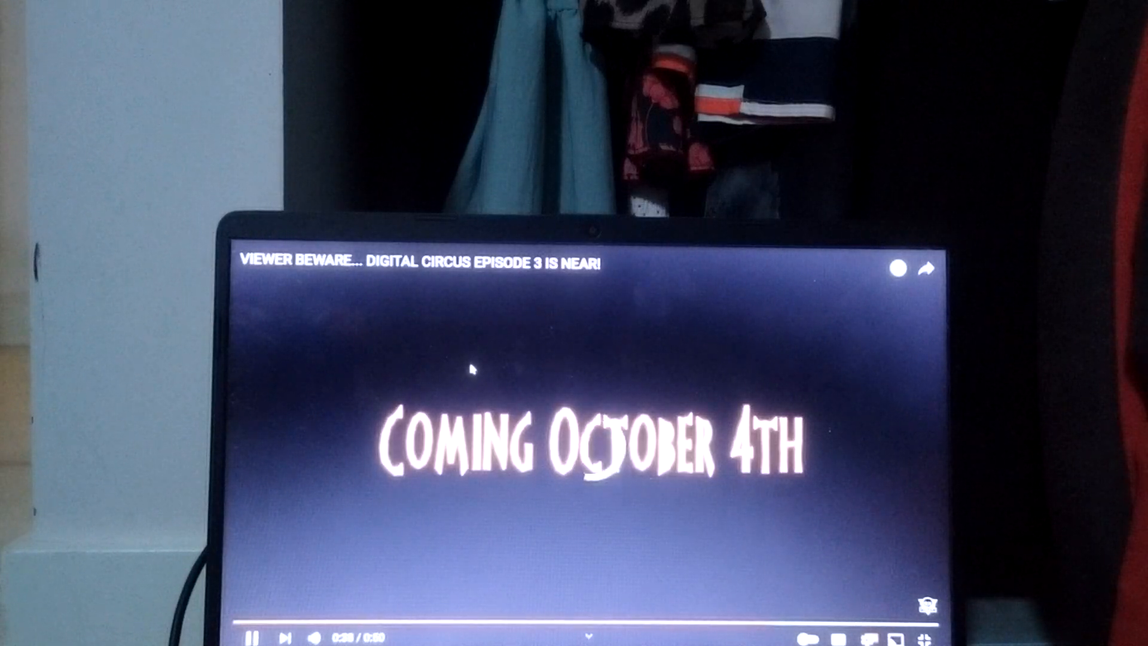